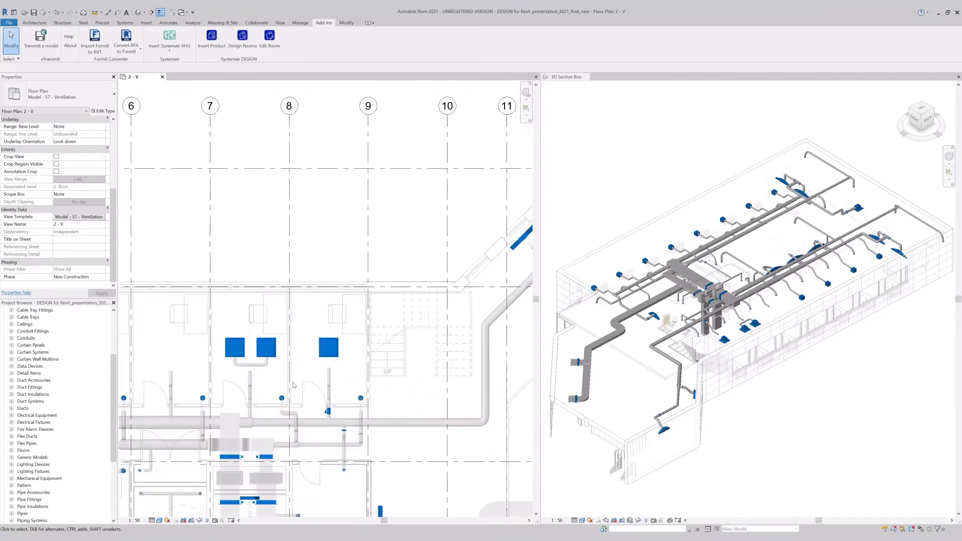
Select the right-hand ceiling diffuser and reveal its 23.0 L/s air flow and 94 % damper setting
scroll("down", 3)
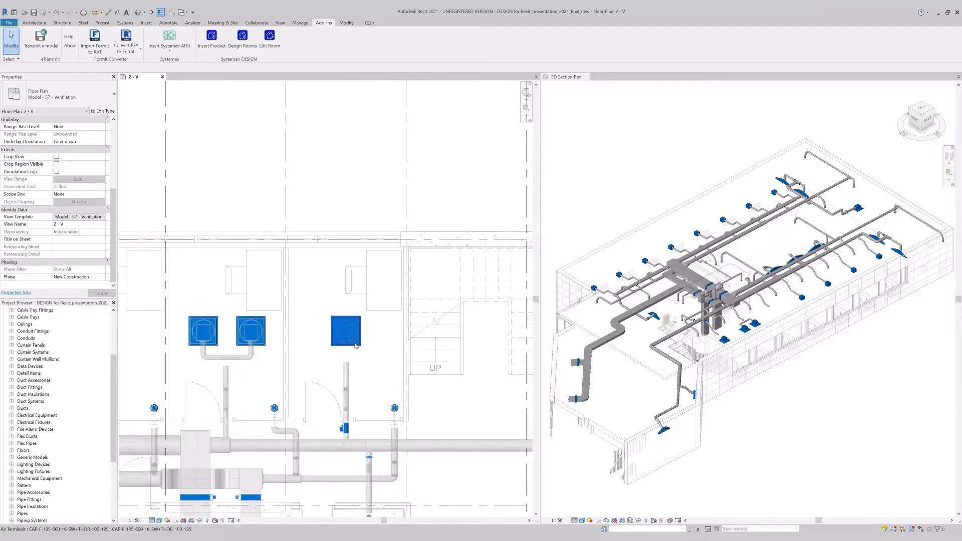
left_click(346, 331)
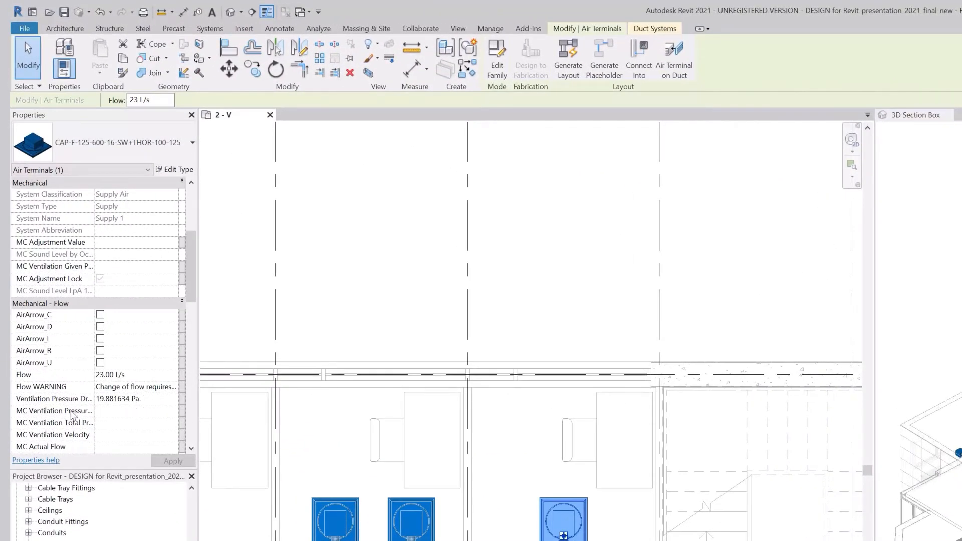
mouse_move(90, 410)
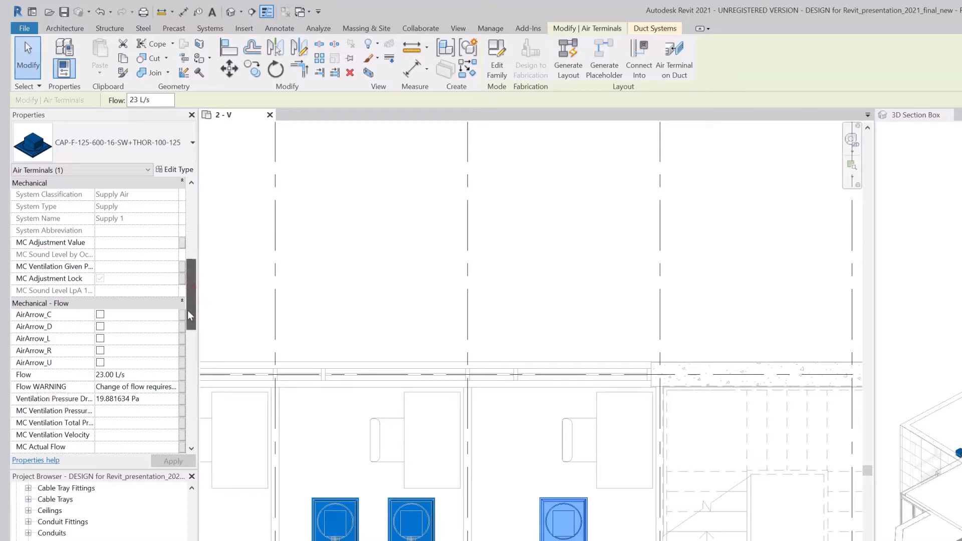
scroll("down", 3)
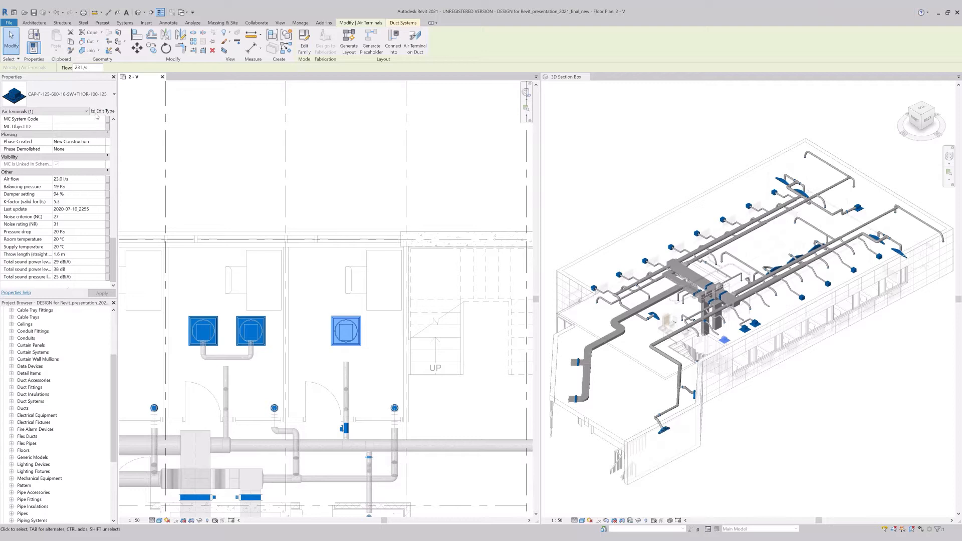
Review the Systemair diffuser's type parameters and close them
left_click(103, 111)
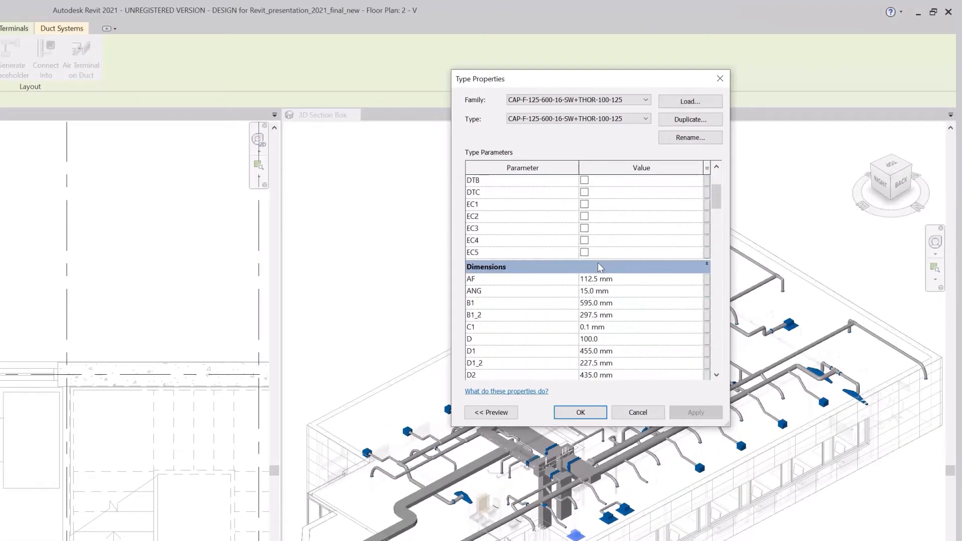
scroll("up", 3)
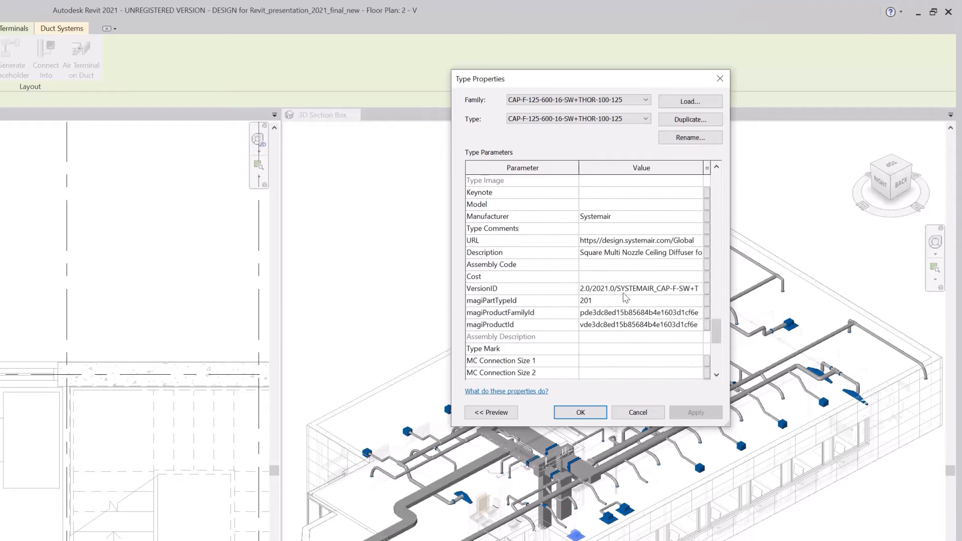
scroll("up", 3)
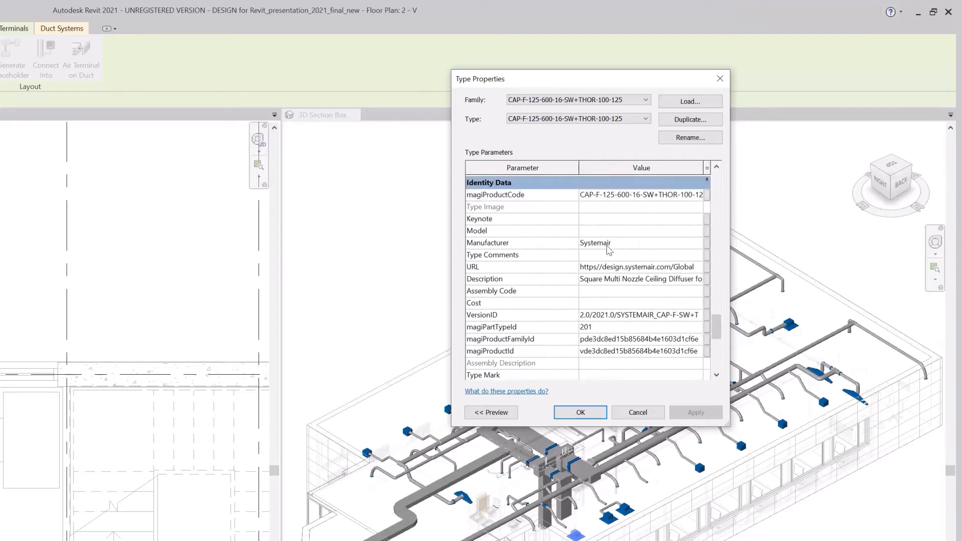
left_click(580, 412)
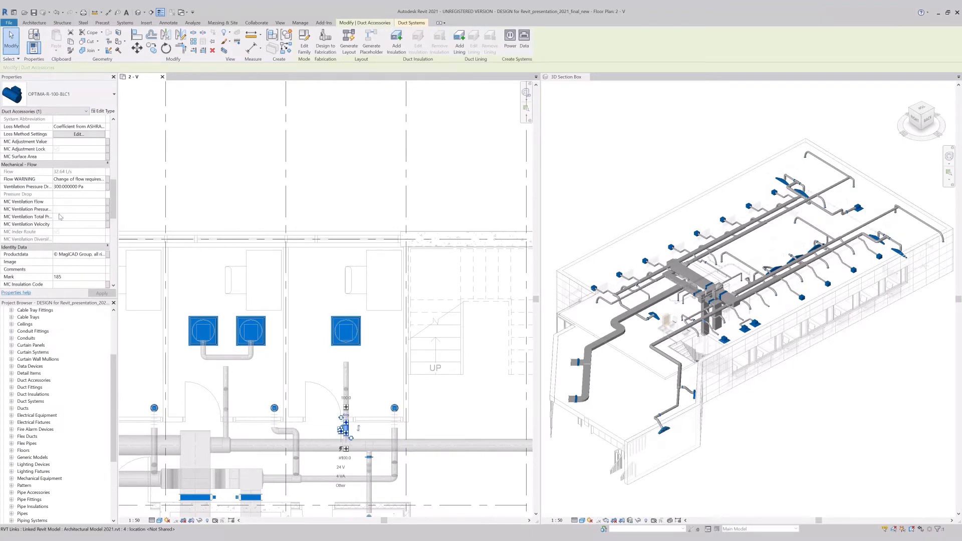
Bring up the type parameters of the OPTIMA-R-100-BLC1 VAV unit
scroll("down", 3)
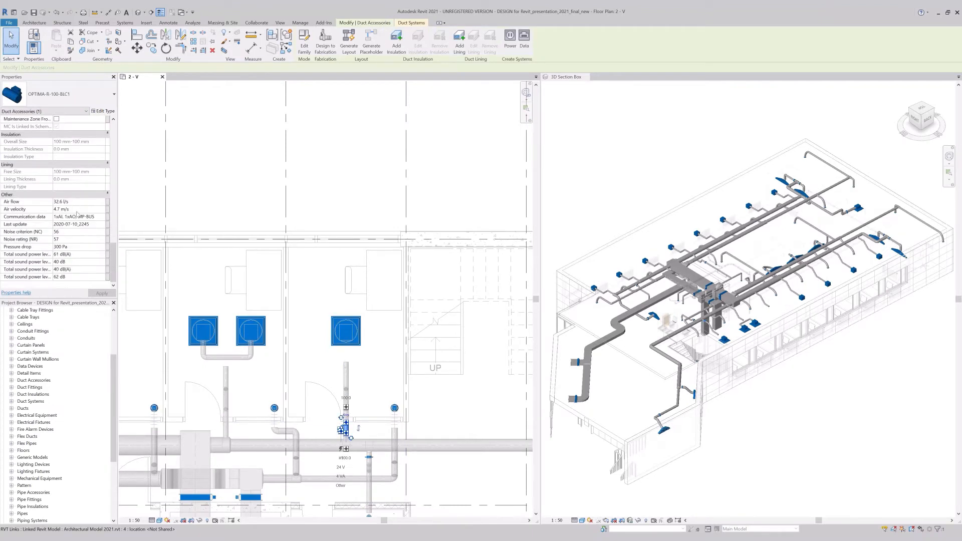
left_click(103, 111)
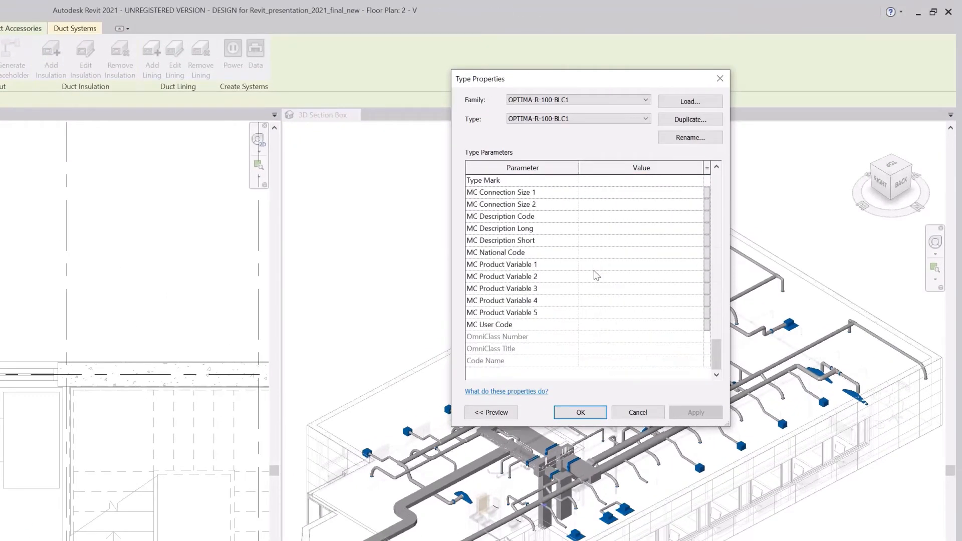
scroll("up", 3)
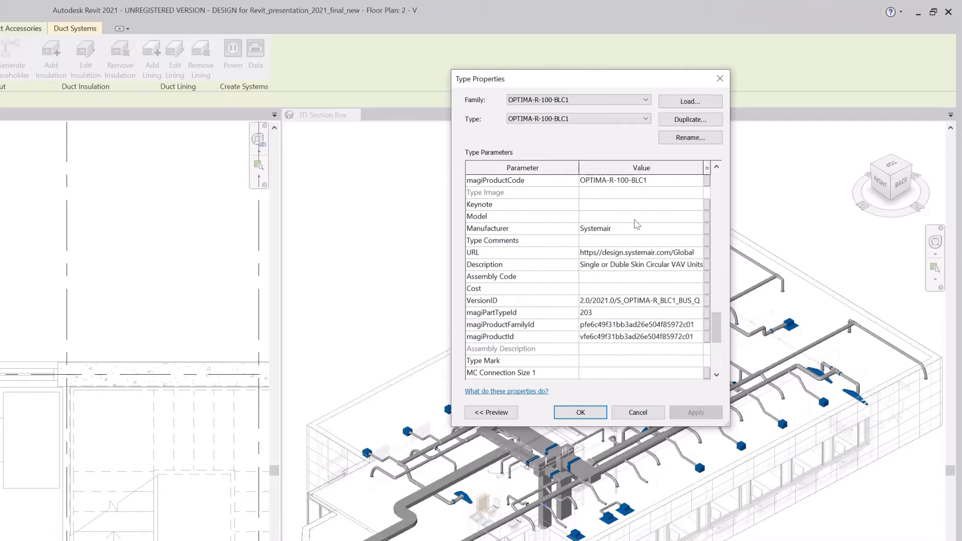
scroll("up", 3)
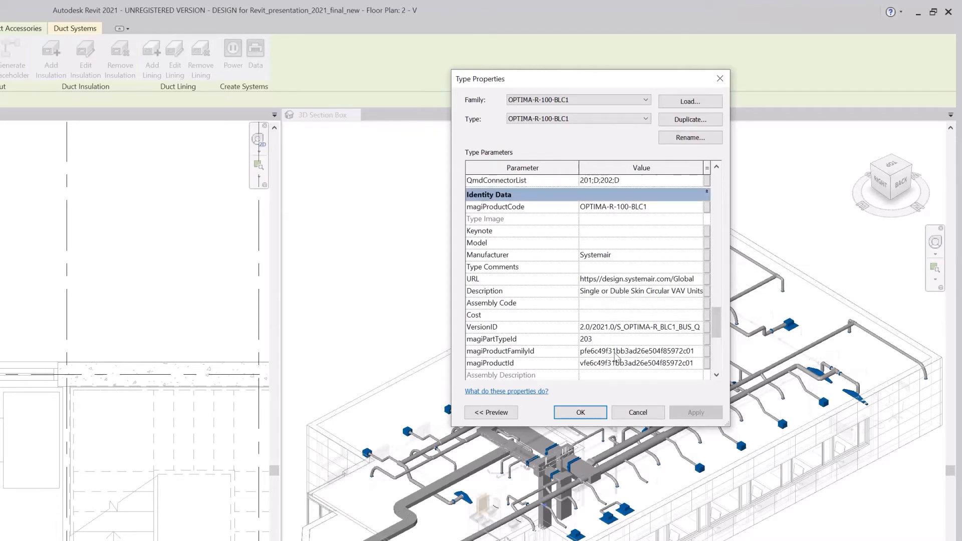
scroll("down", 3)
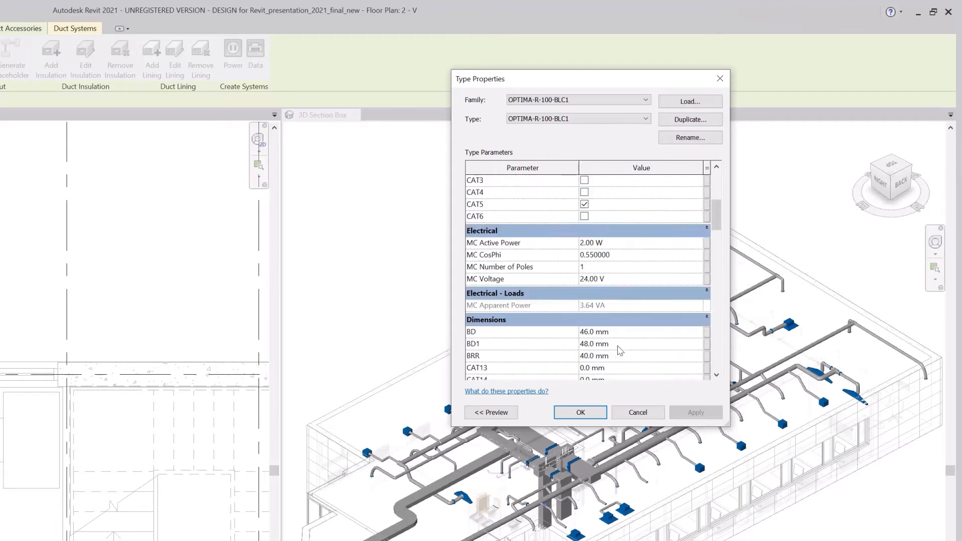
mouse_move(658, 271)
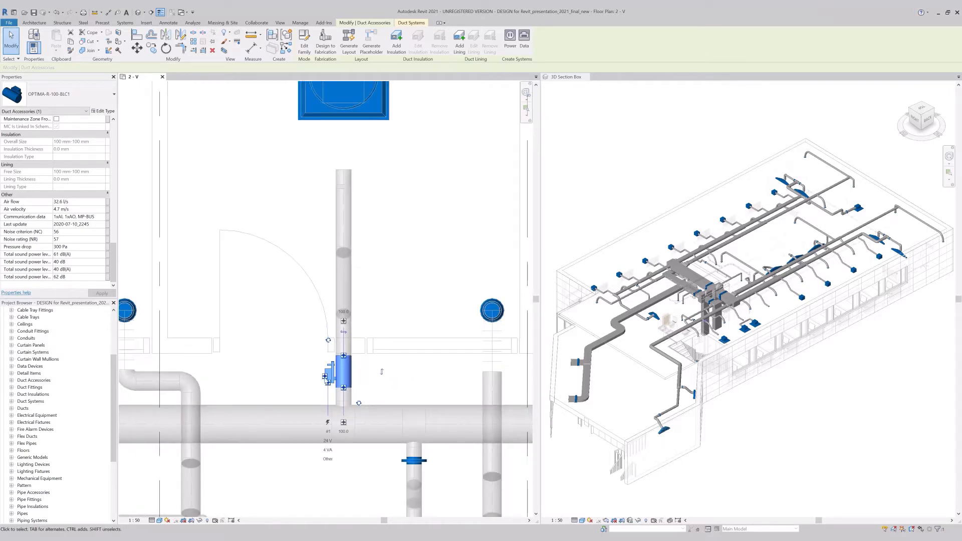
mouse_move(288, 376)
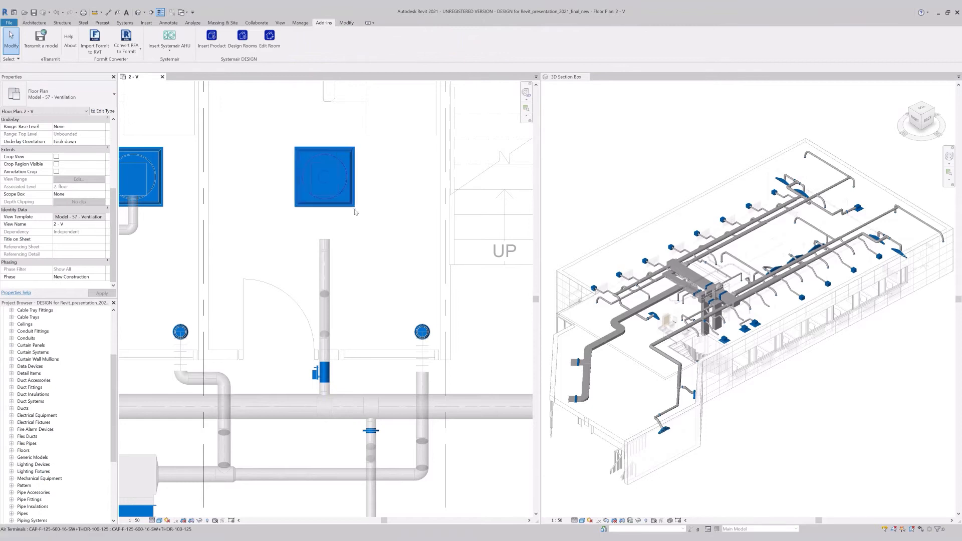
Extend the VAV duct's end connector up into the ceiling diffuser above it
left_click(323, 177)
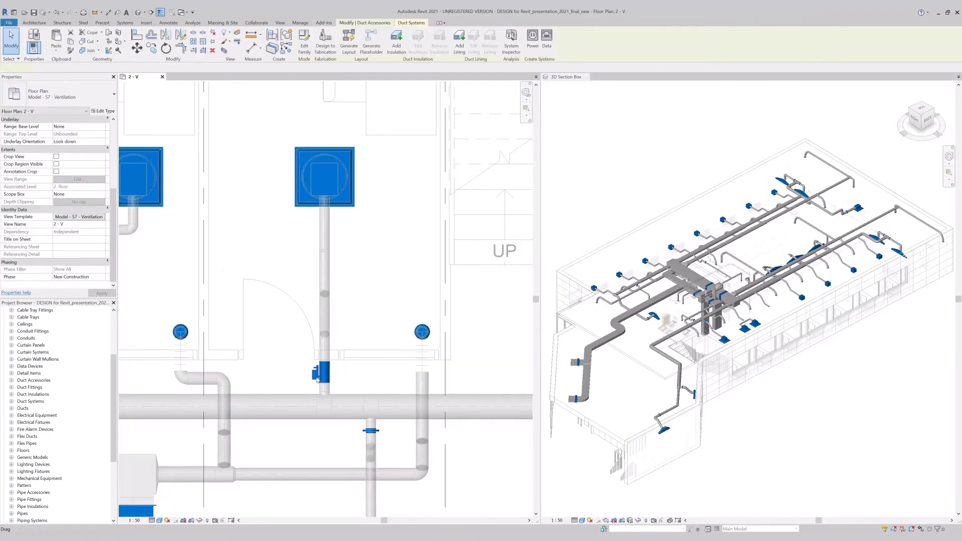
left_click(318, 373)
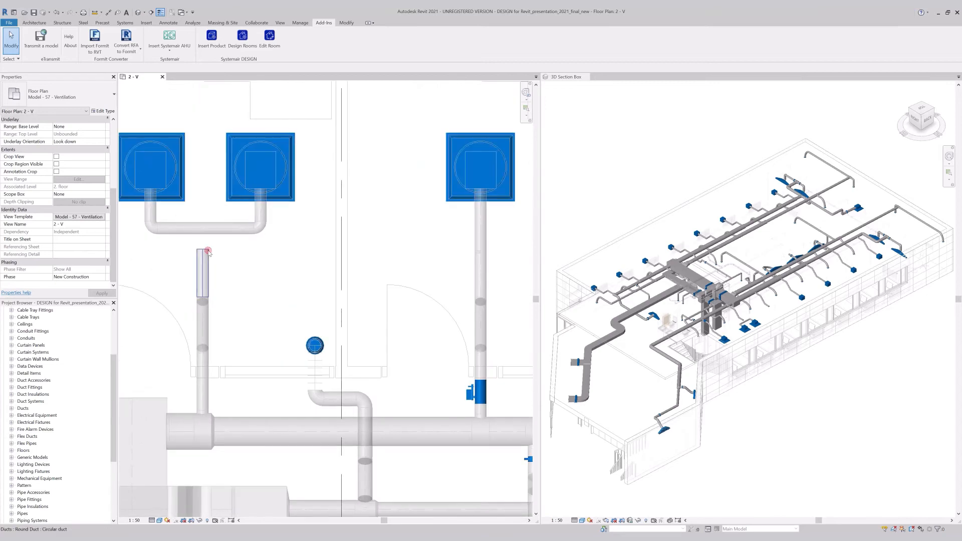
Place a similar OPTIMA-R-100-BLC1 VAV unit on the left branch duct
right_click(203, 252)
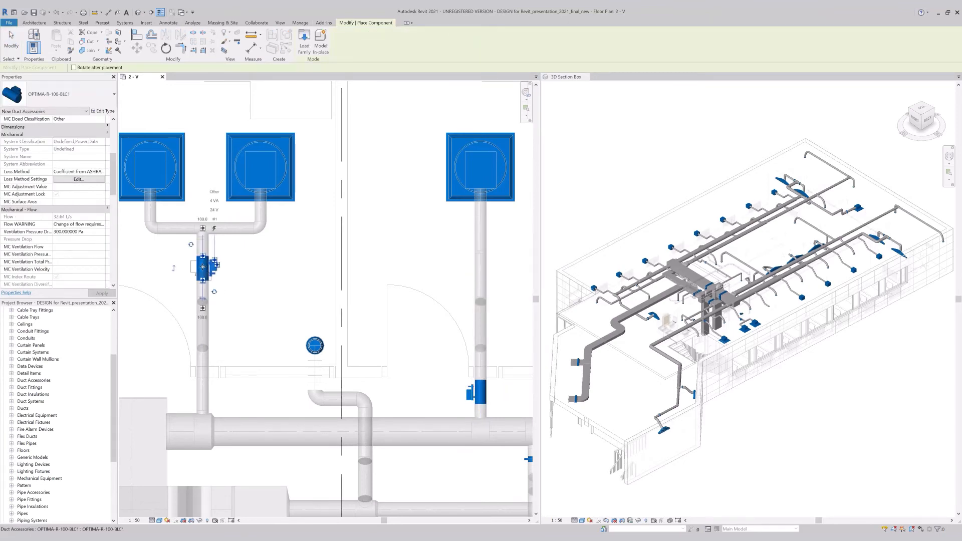
left_click(202, 266)
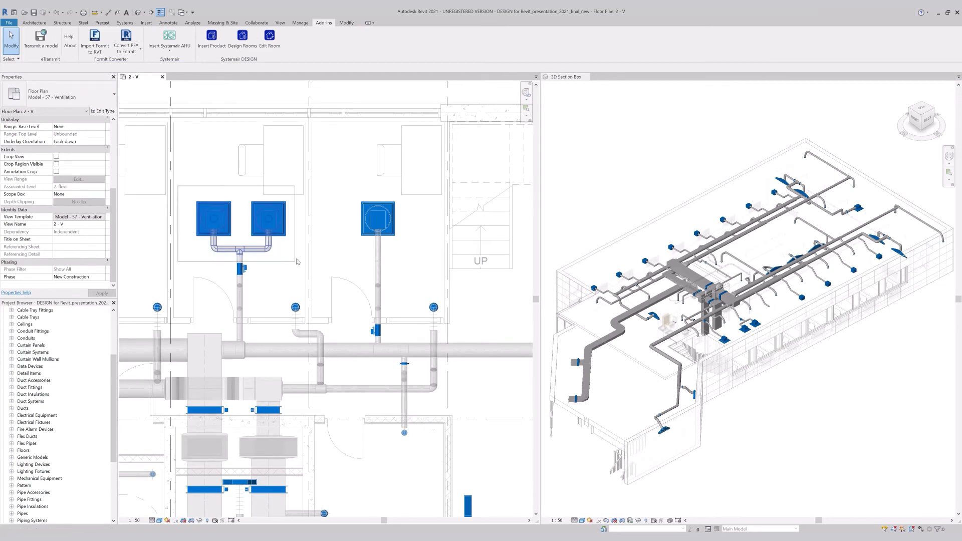
Select the left paired diffuser and reveal its 23.0 L/s air flow and 19 Pa balancing pressure
left_click(251, 252)
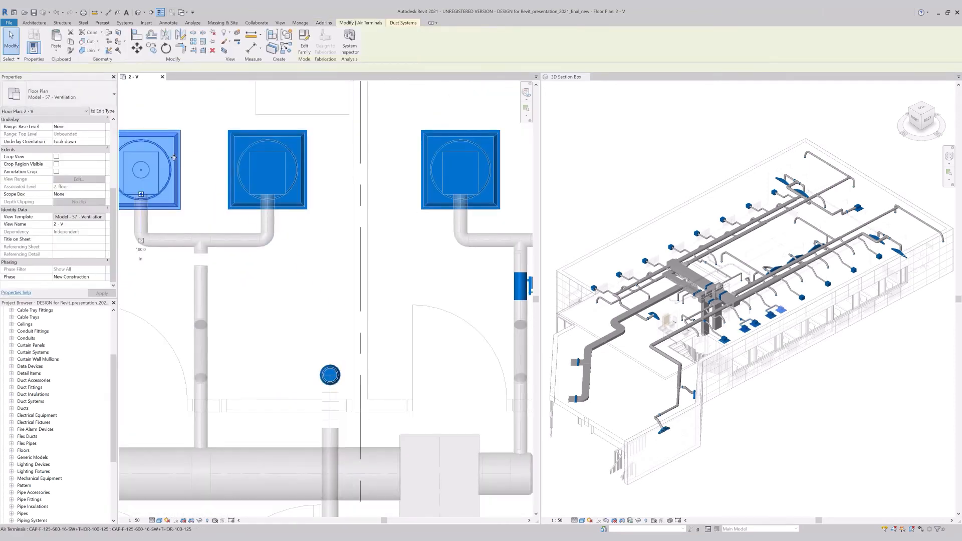
left_click(150, 169)
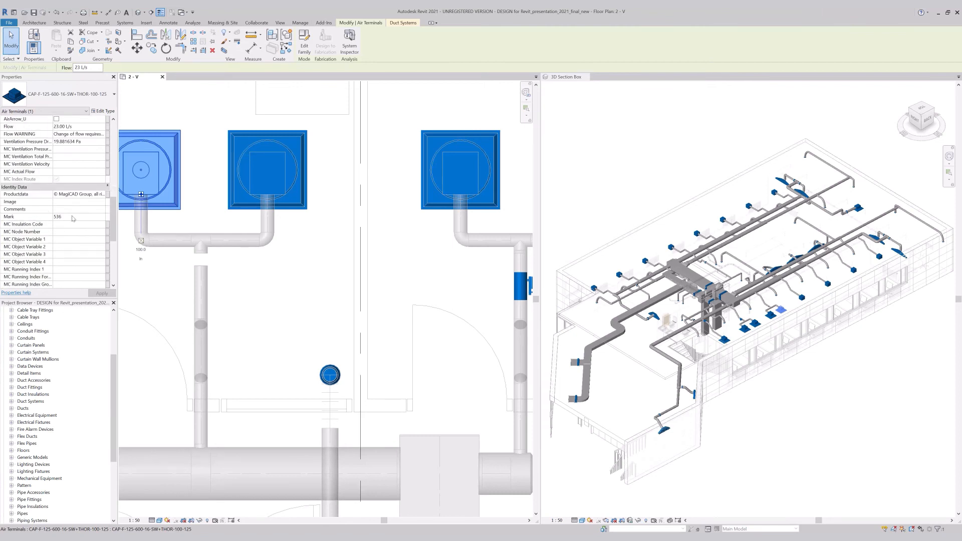
scroll("down", 3)
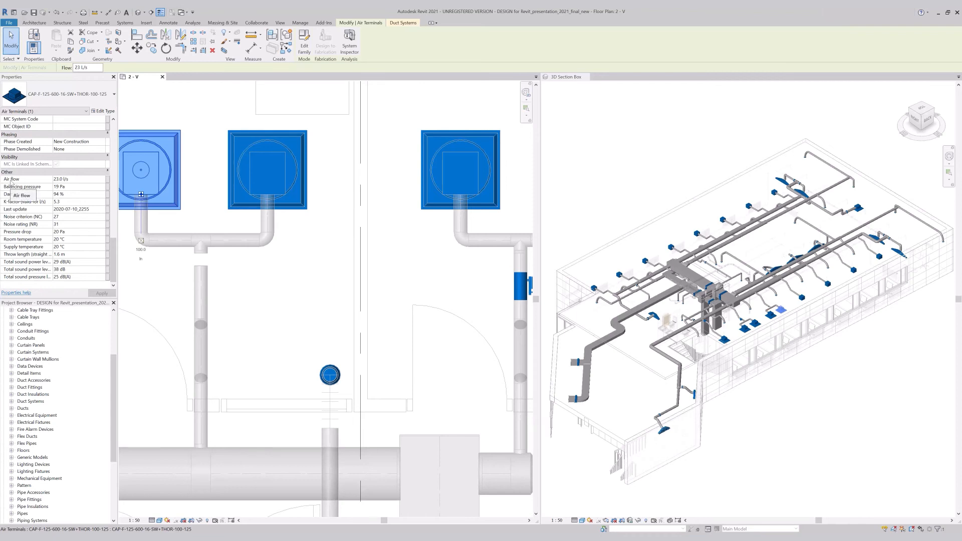
mouse_move(67, 172)
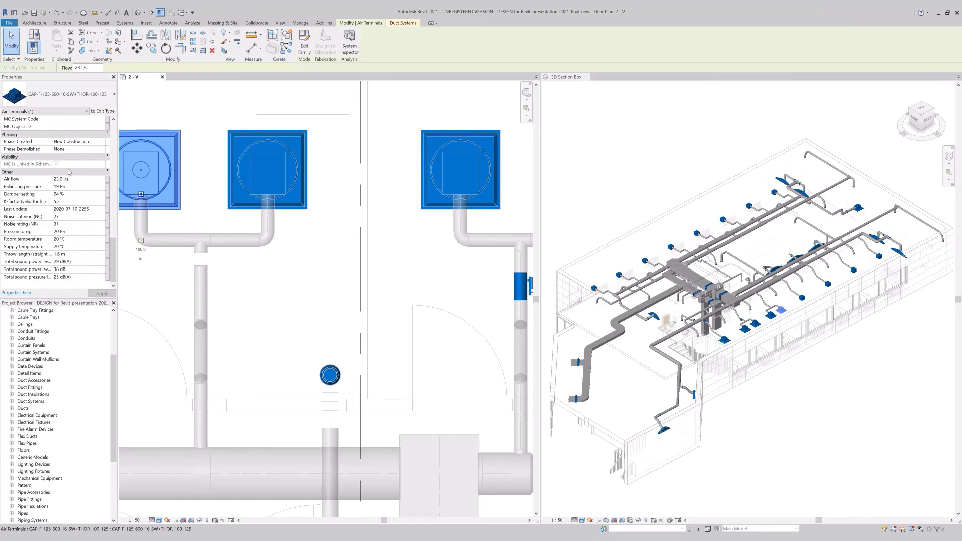